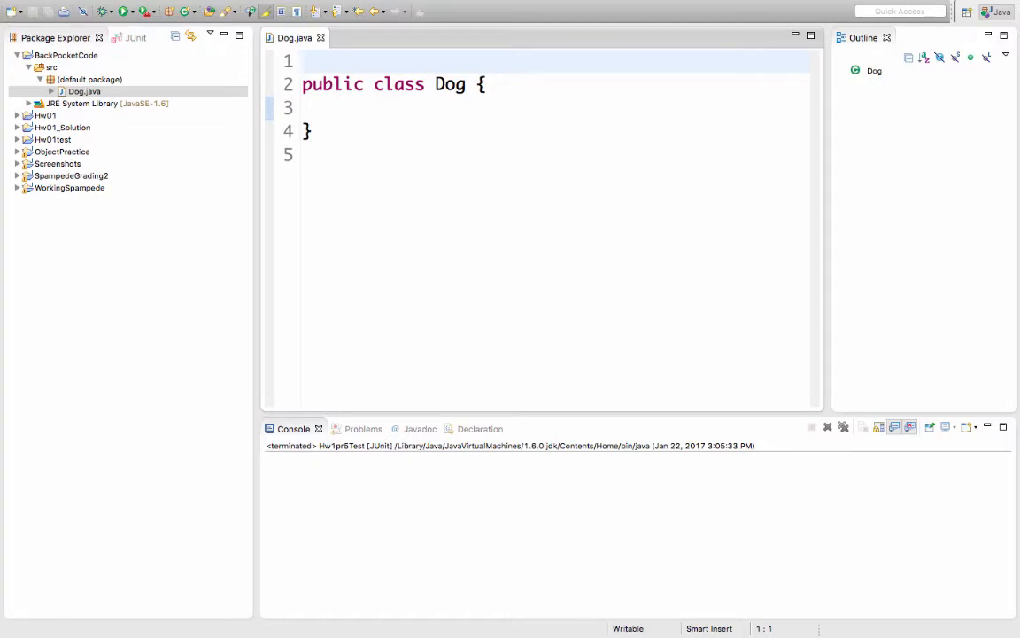
# - Declare the field int myAge; inside the empty Dog class body
pyautogui.click(303, 60)
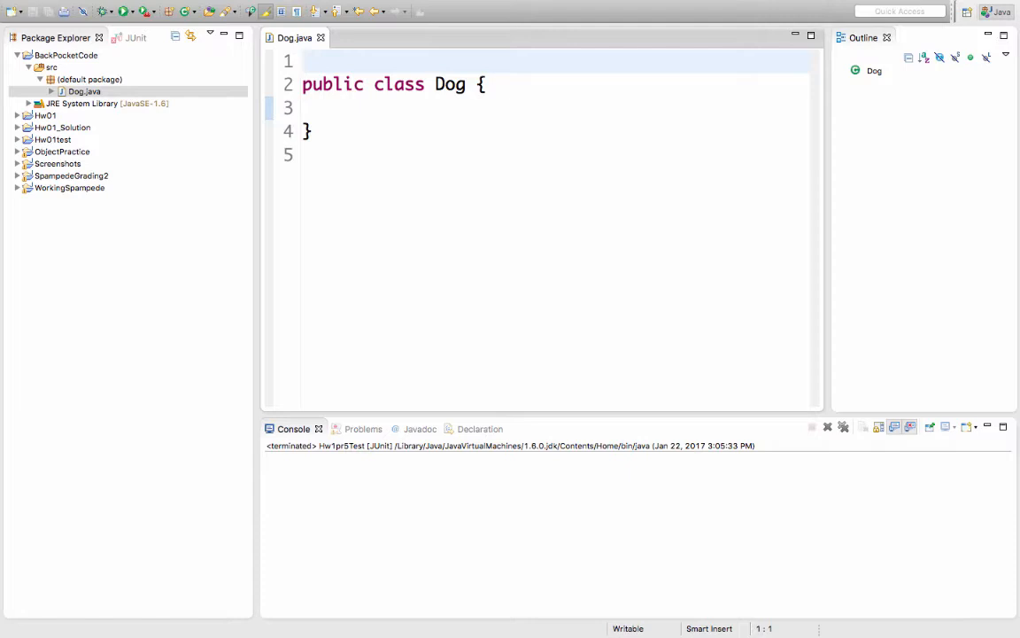
pyautogui.write('int myAge;')
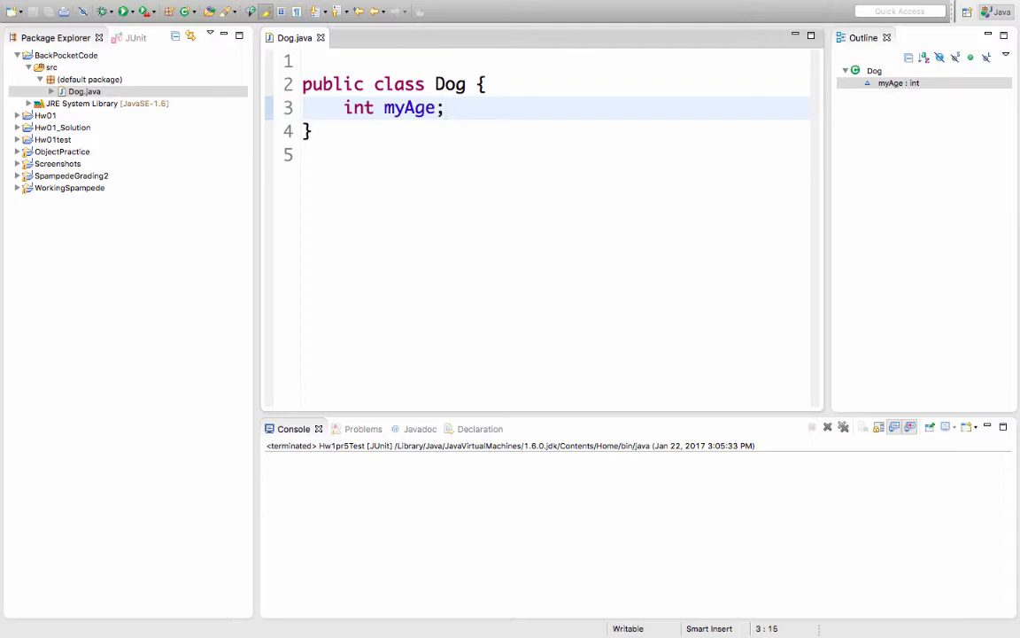
# - Write the constructor signature public Dog(int inputAge){ below the field
pyautogui.click(447, 108)
pyautogui.write('public Dog')
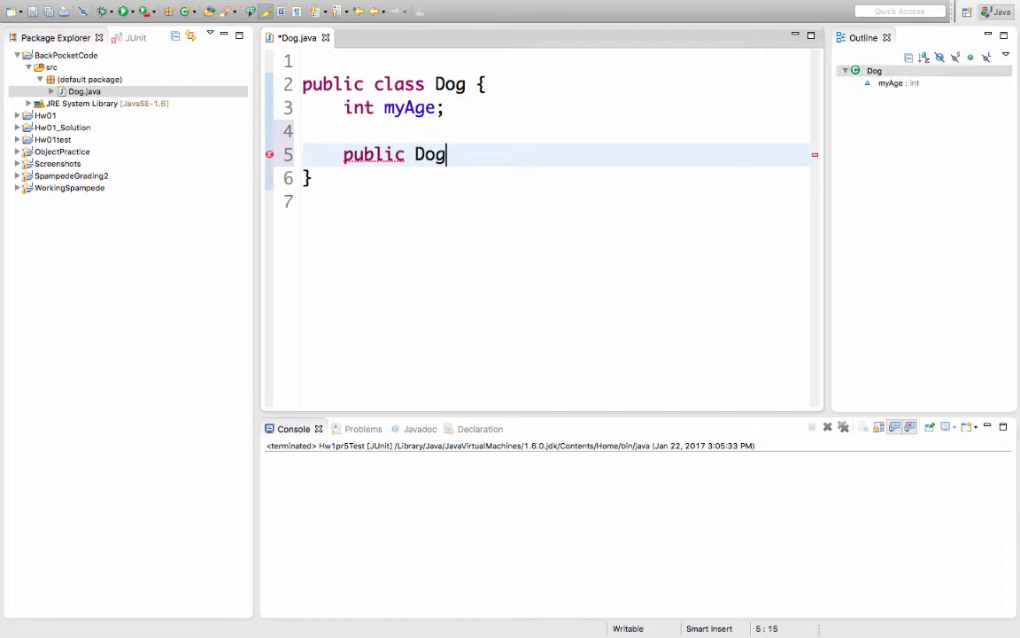
pyautogui.write('(int')
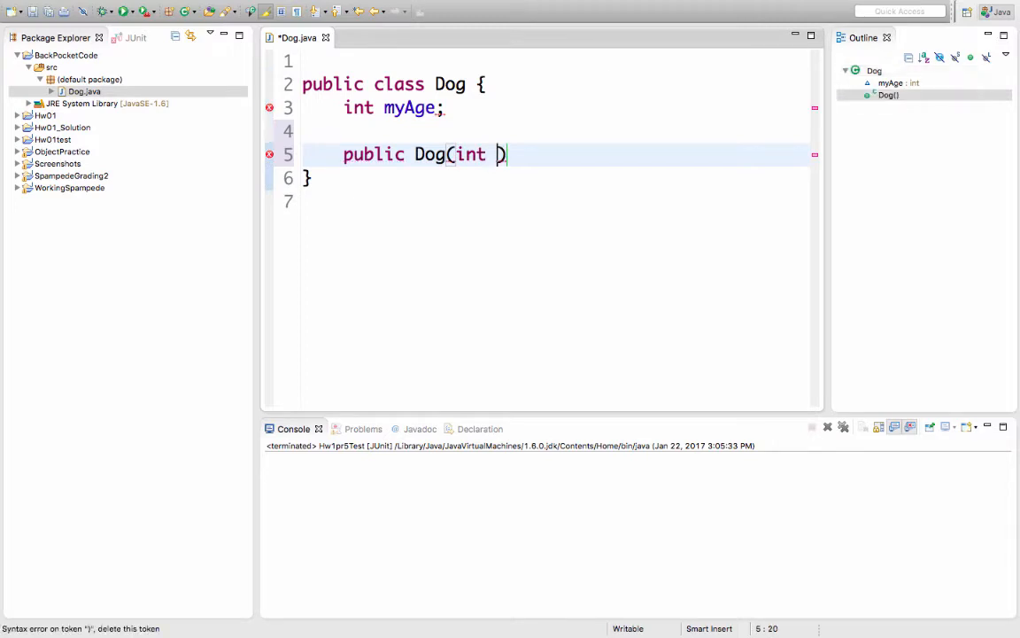
pyautogui.write('inputAge')
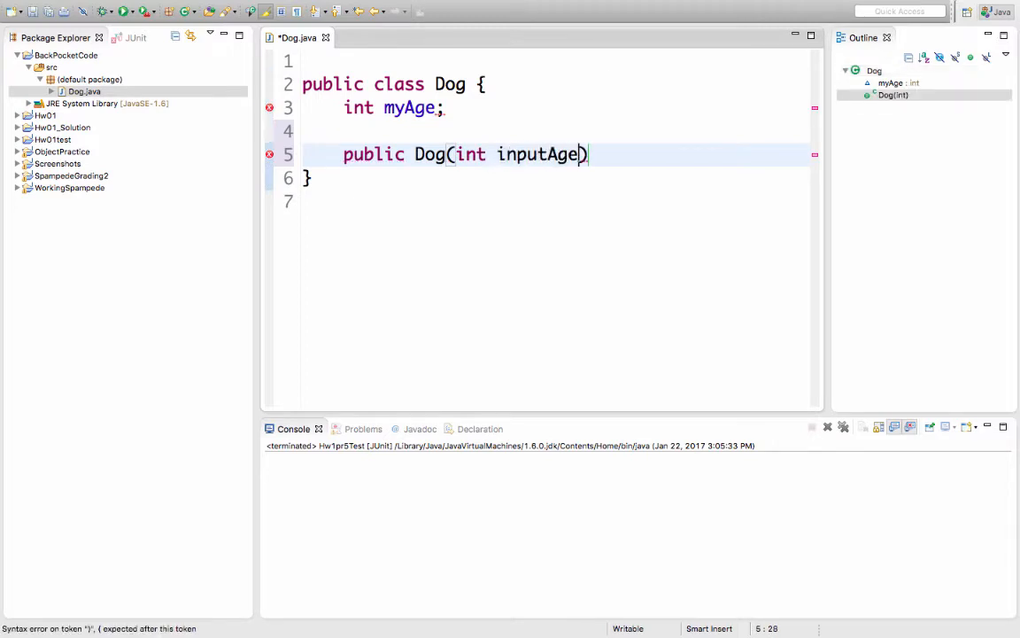
pyautogui.write(')')
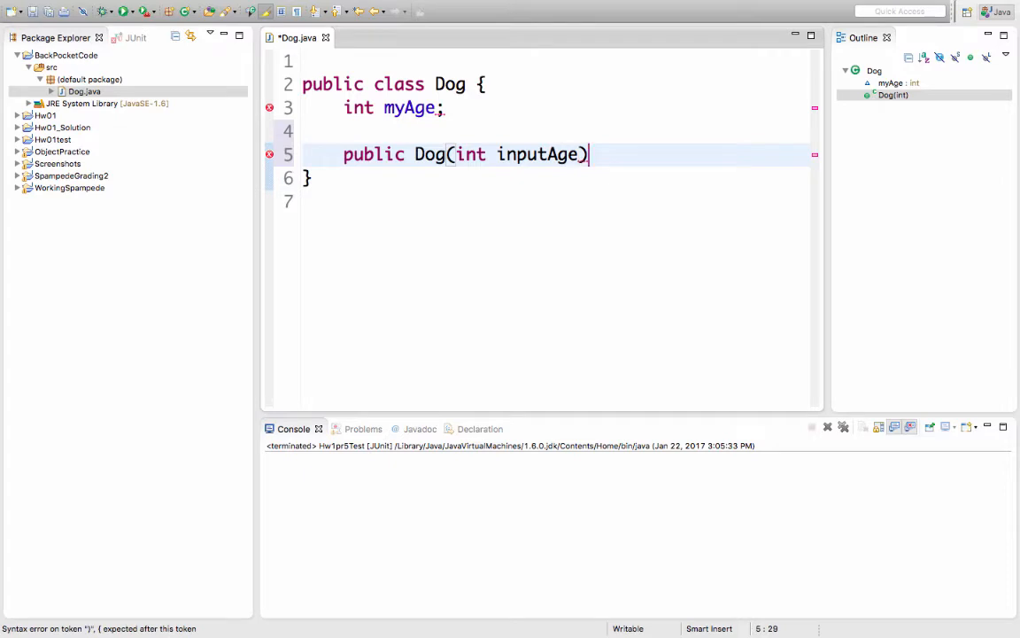
pyautogui.write('{')
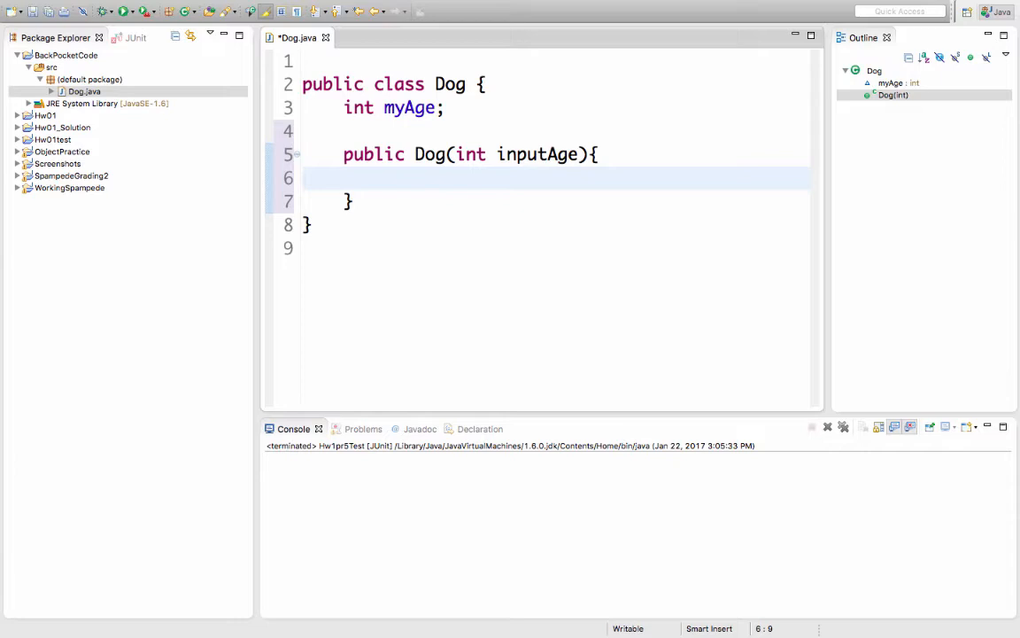
# - Store the parameter in the field with this.myAge = inputAge;
pyautogui.write('this.')
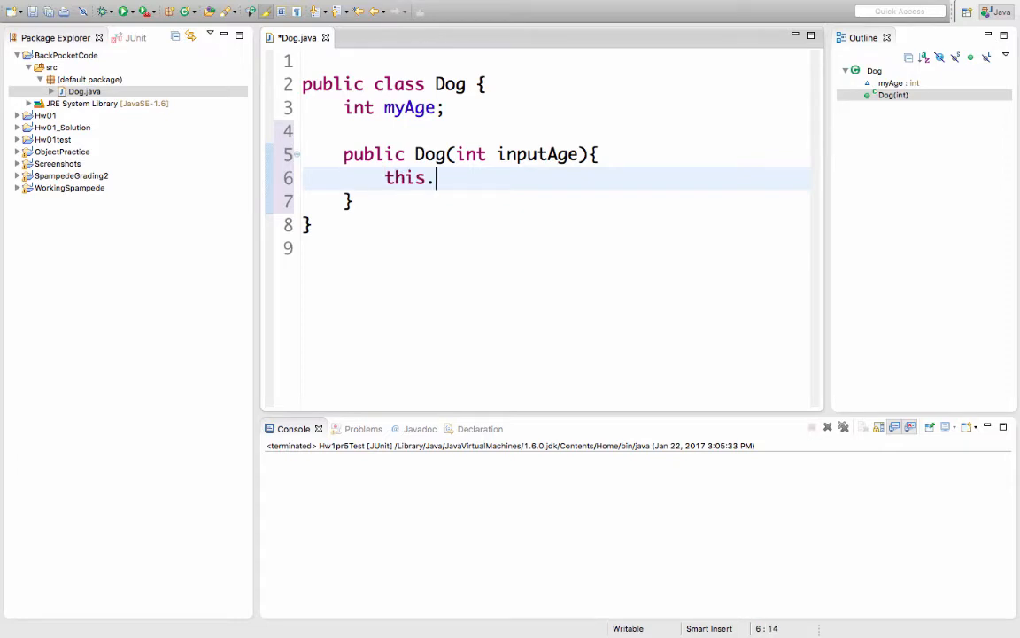
pyautogui.write('myAge')
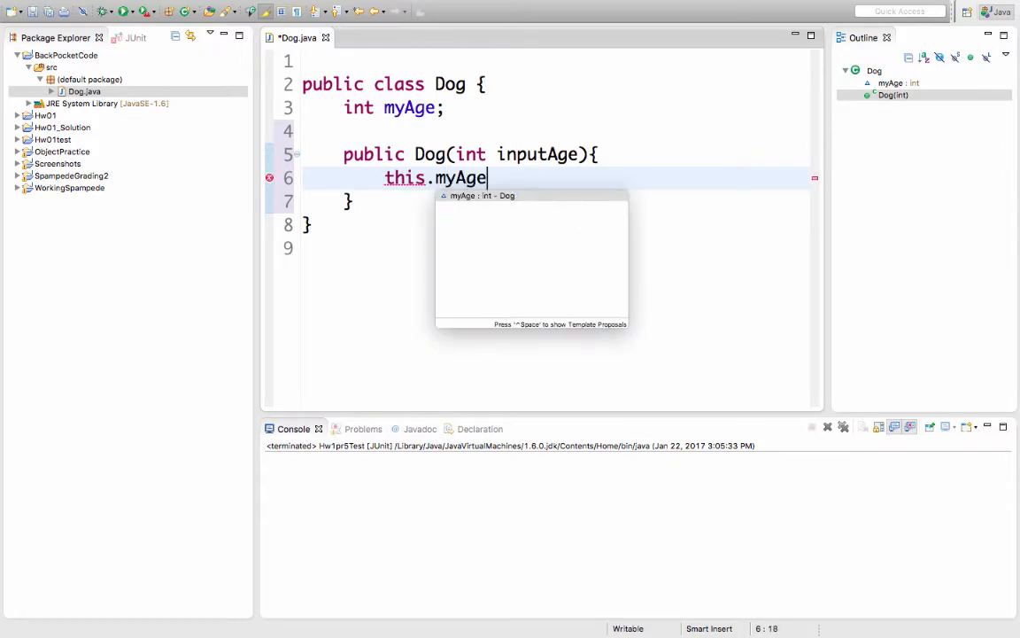
pyautogui.write('= inputAg')
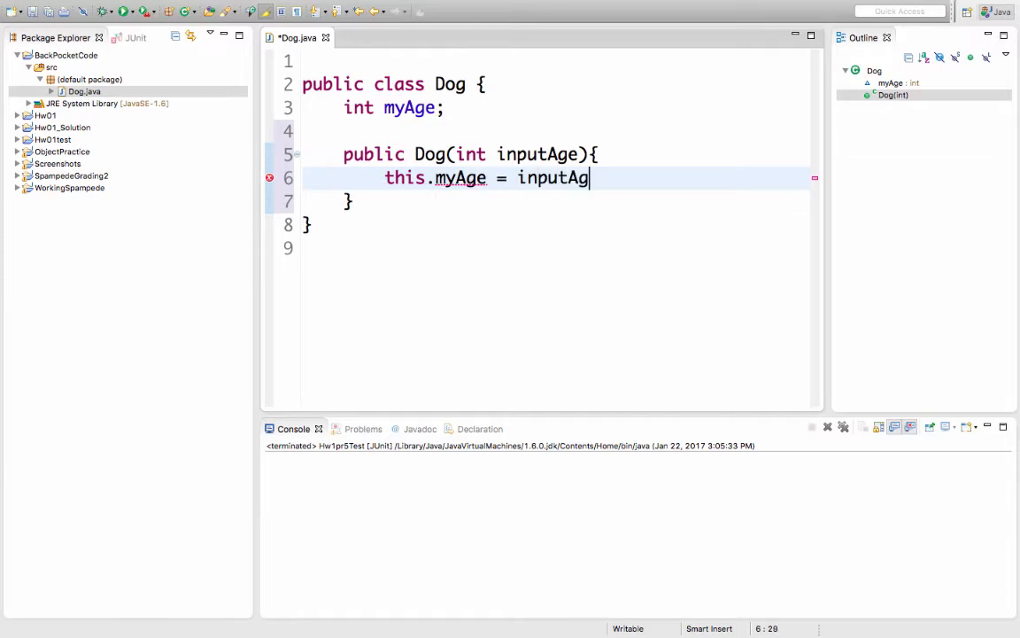
pyautogui.write('e;')
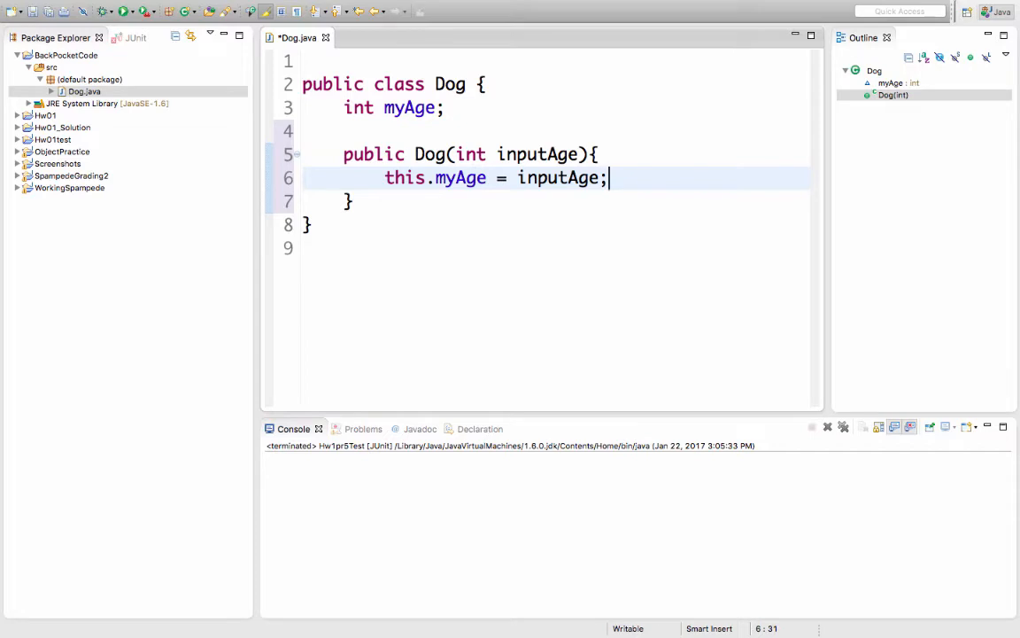
# - Add an empty public static void main(String[] args) method, pointing out public and static
pyautogui.write('public static void main(String[] args){')
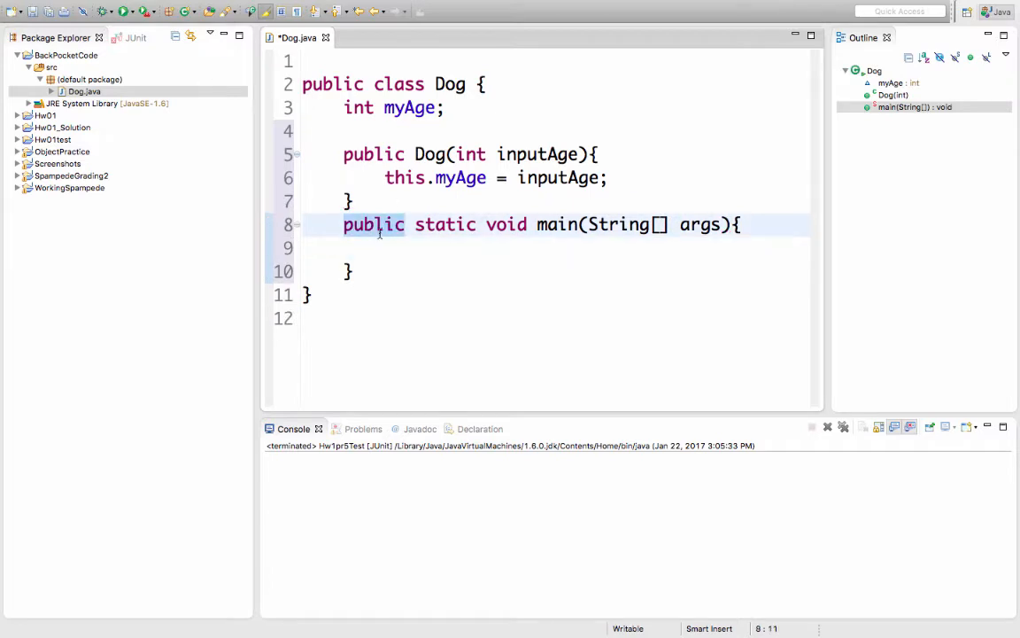
pyautogui.doubleClick(447, 224)
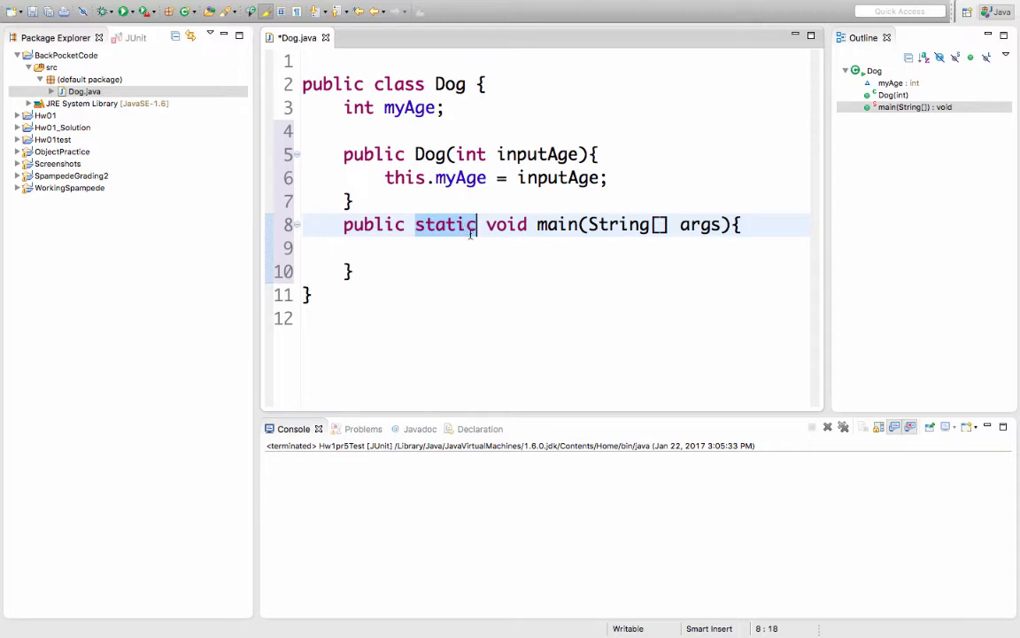
pyautogui.doubleClick(507, 223)
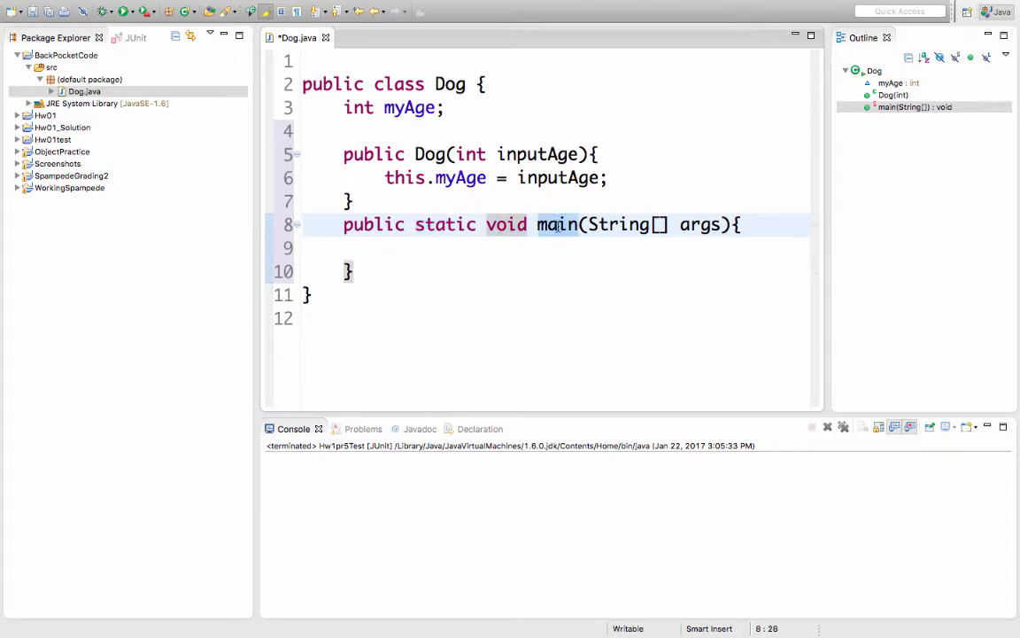
pyautogui.click(581, 224)
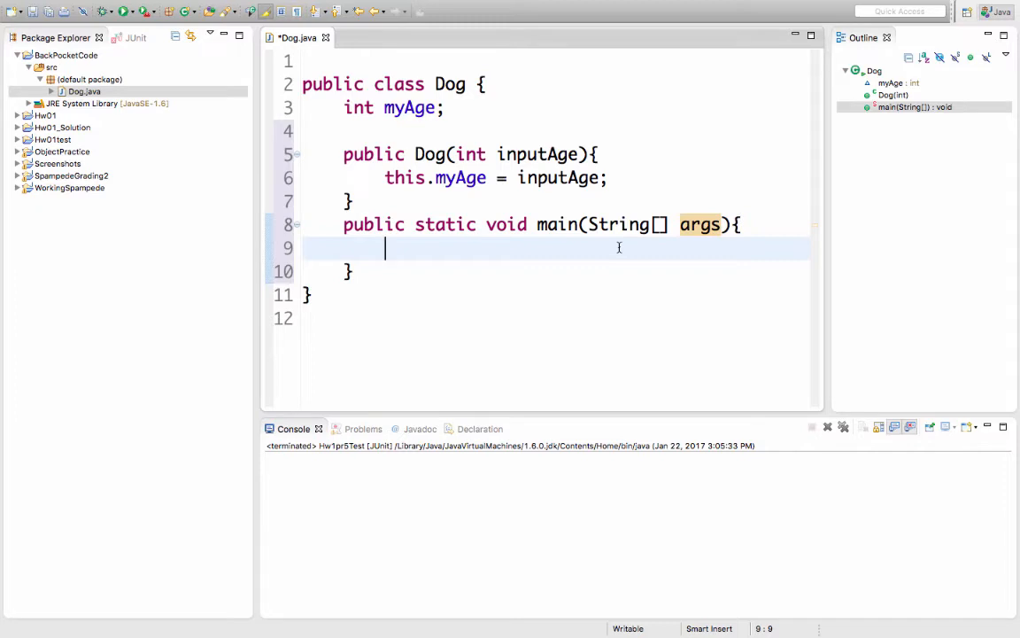
# - Create Dog fido = new Dog(2); in main and start a public void line above main
pyautogui.write('Dog')
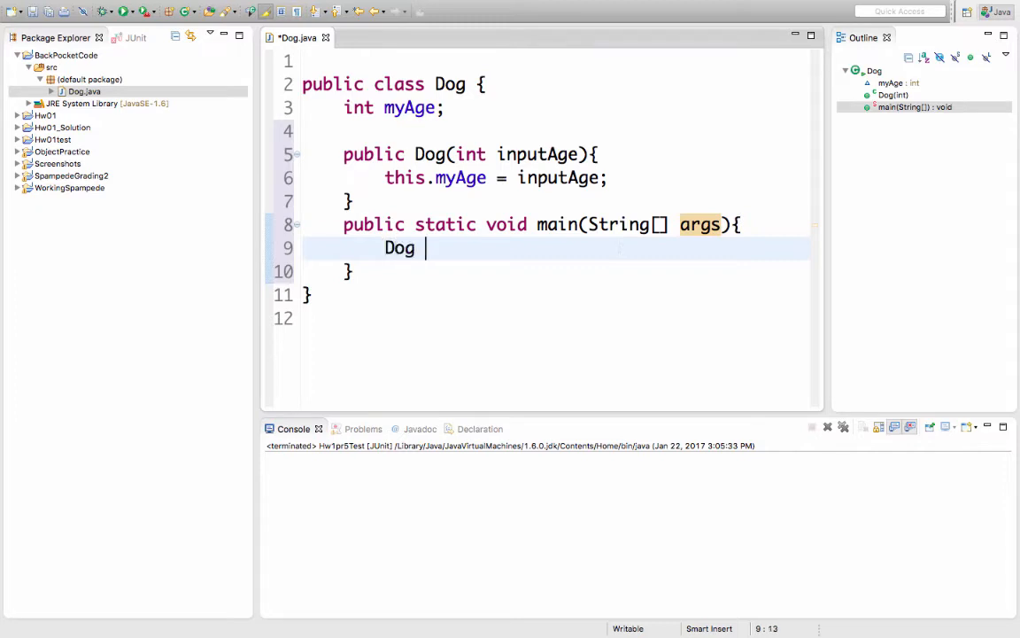
pyautogui.write('fido =')
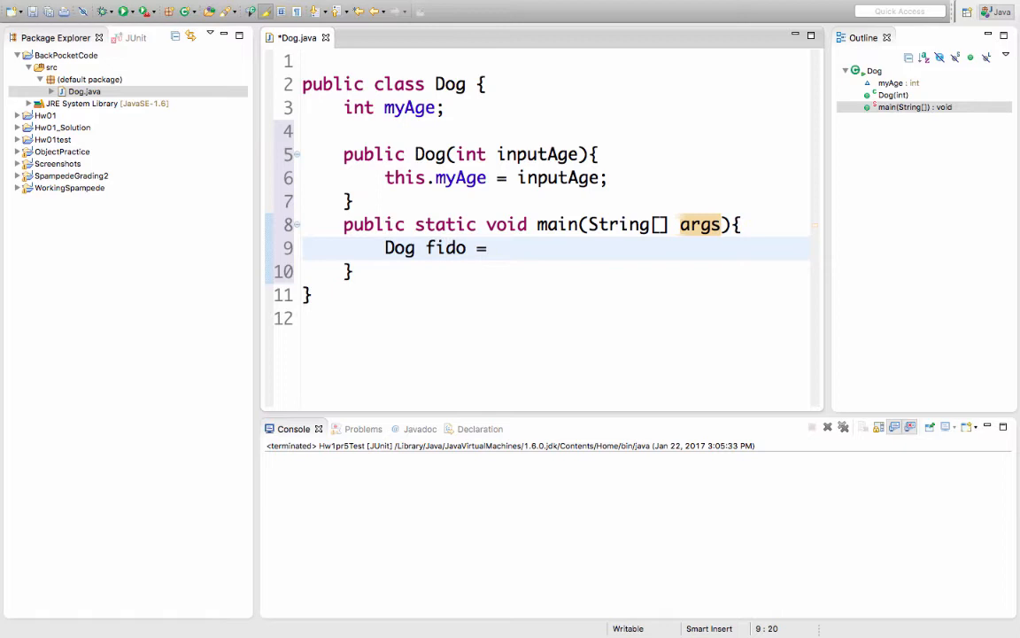
pyautogui.write('new')
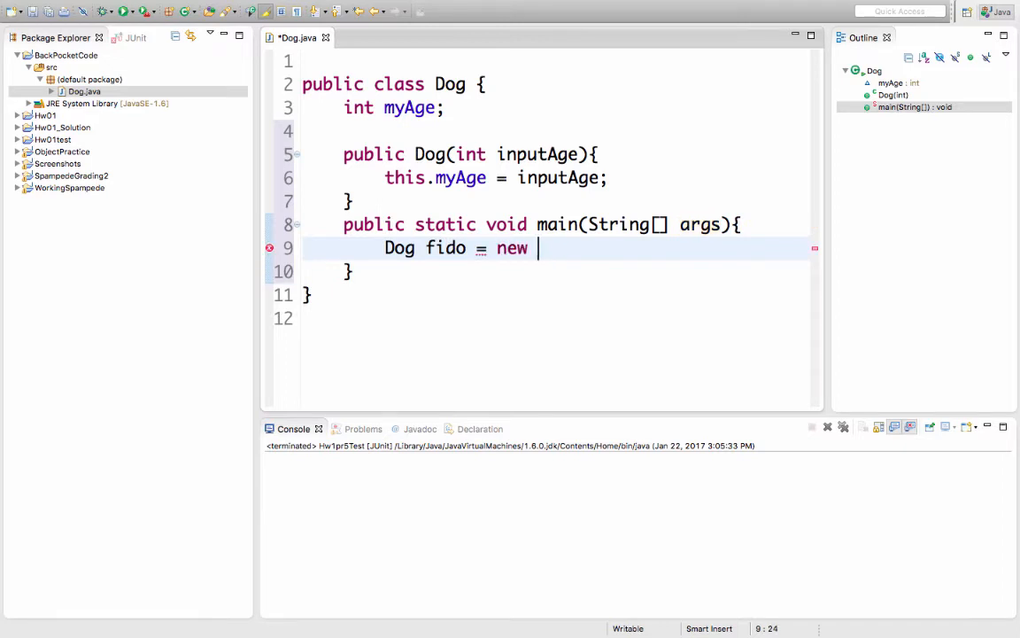
pyautogui.write('Dog();')
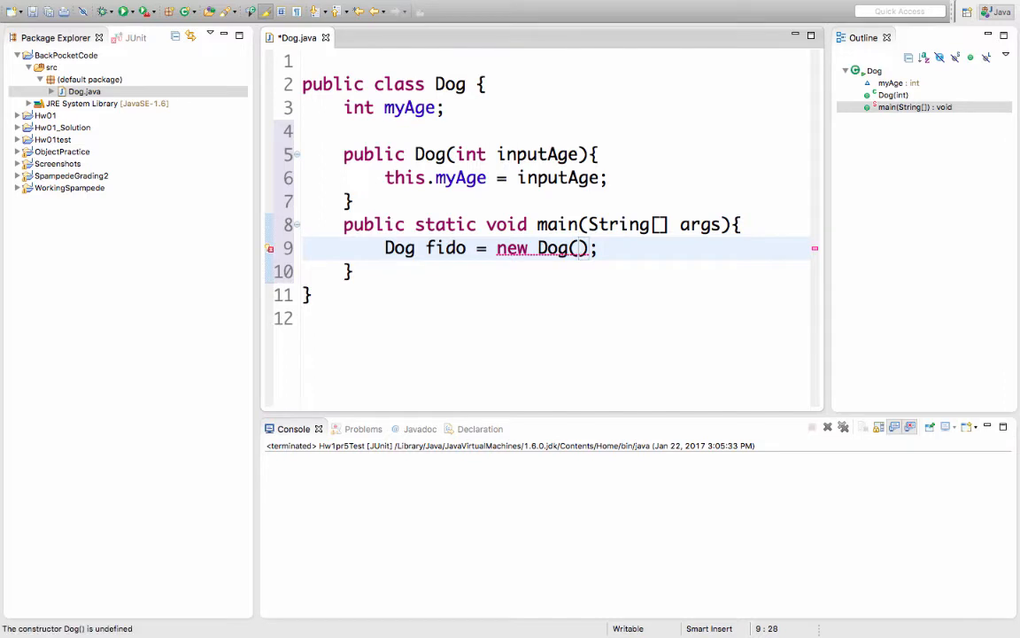
pyautogui.write('2')
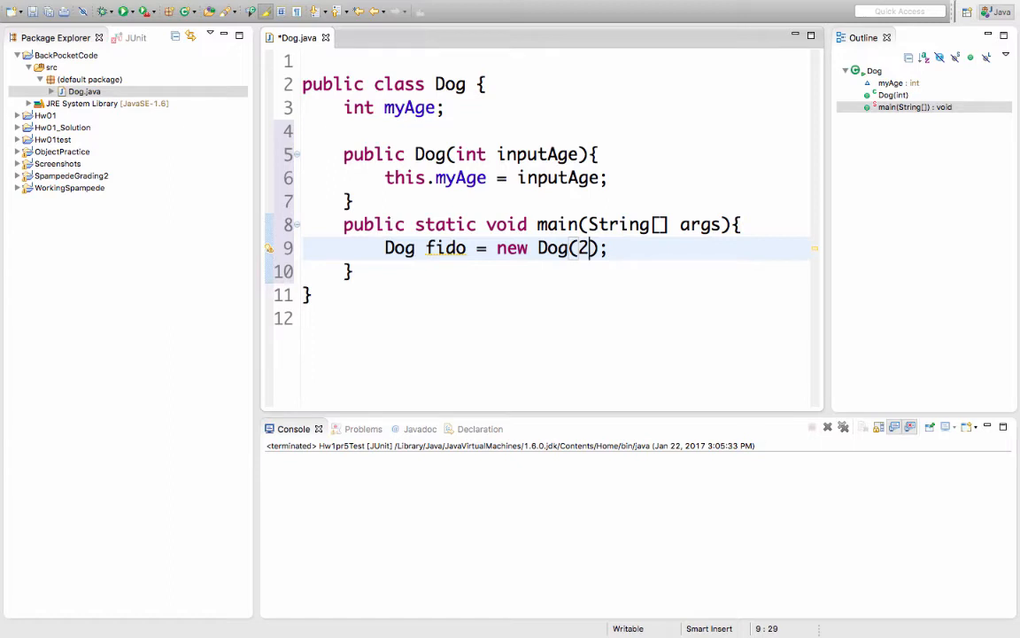
pyautogui.write('public void')
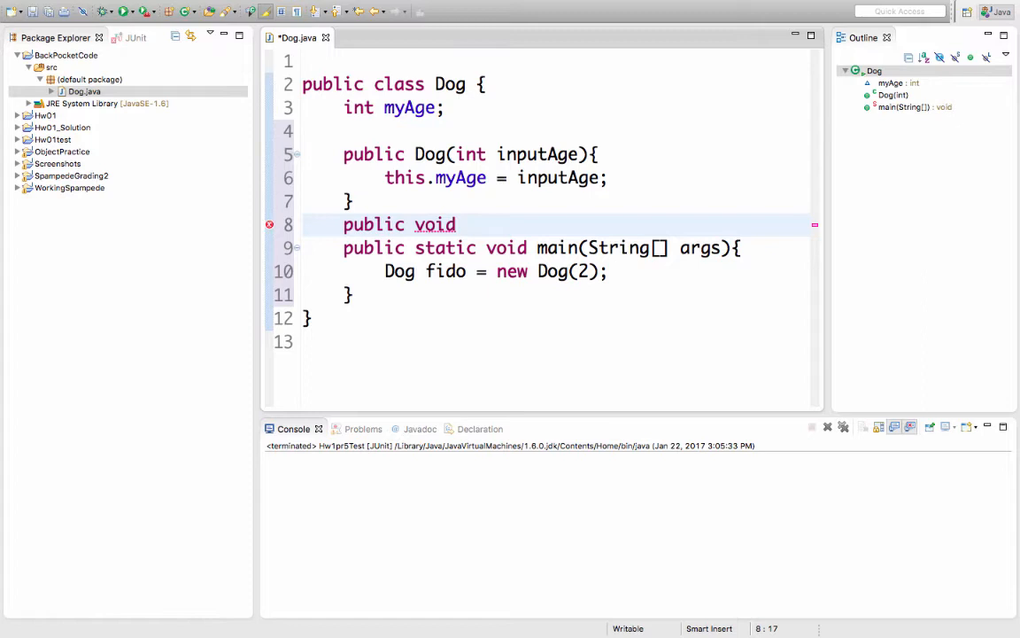
# - Write getOlder() incrementing the age, first as this.myAge + 1 then as this.myAge++;
pyautogui.write('get')
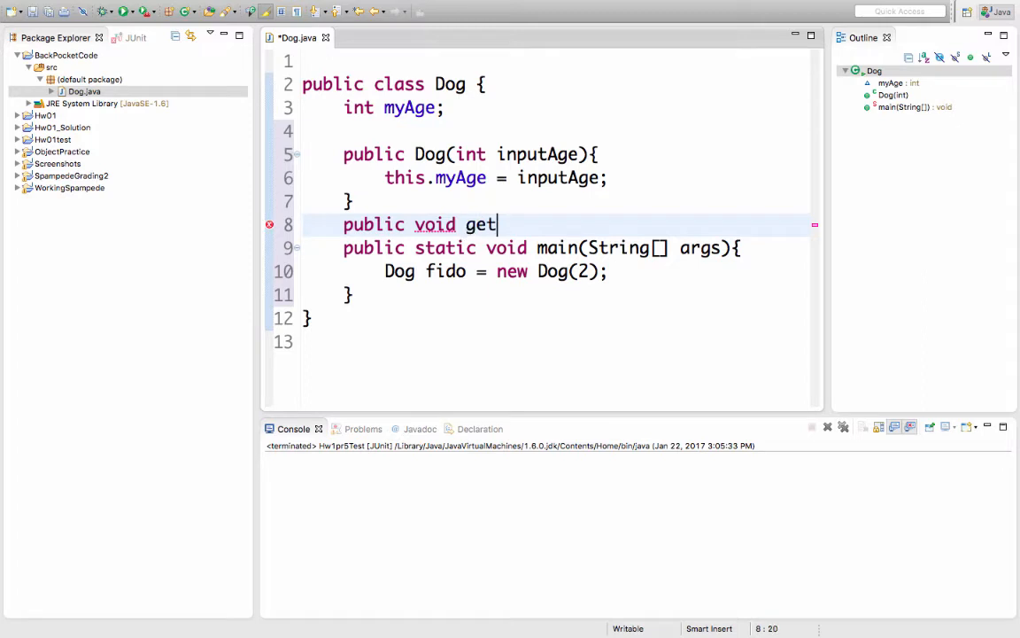
pyautogui.write('Older()')
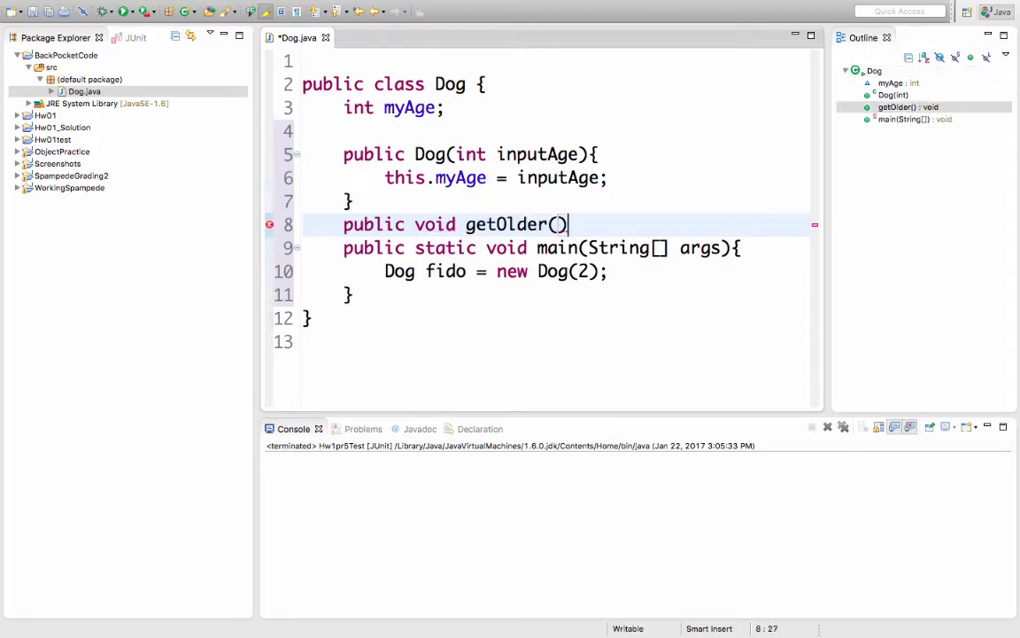
pyautogui.press('Return')
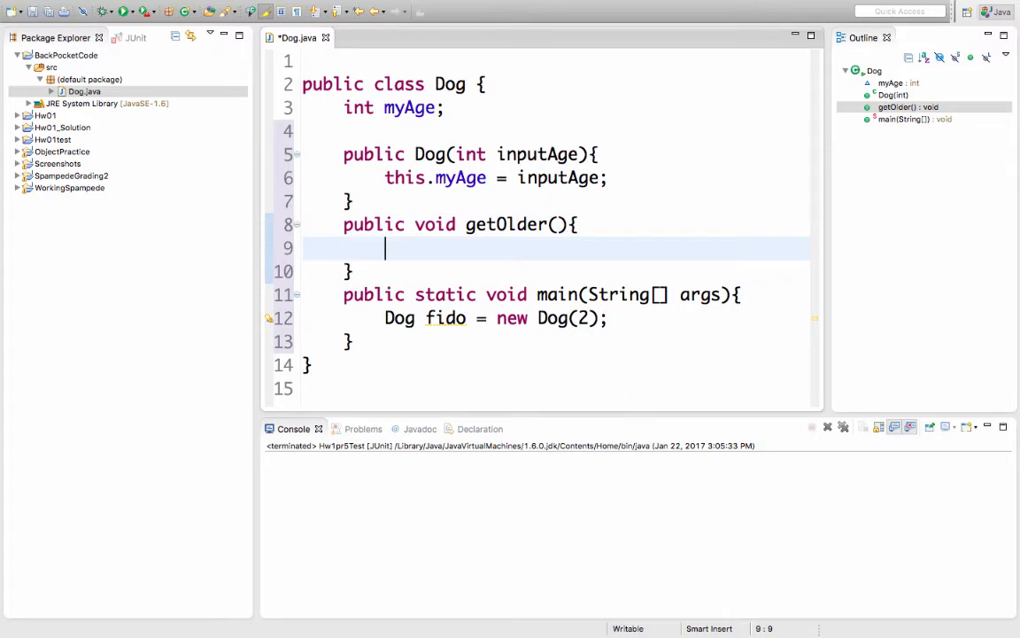
pyautogui.write('this')
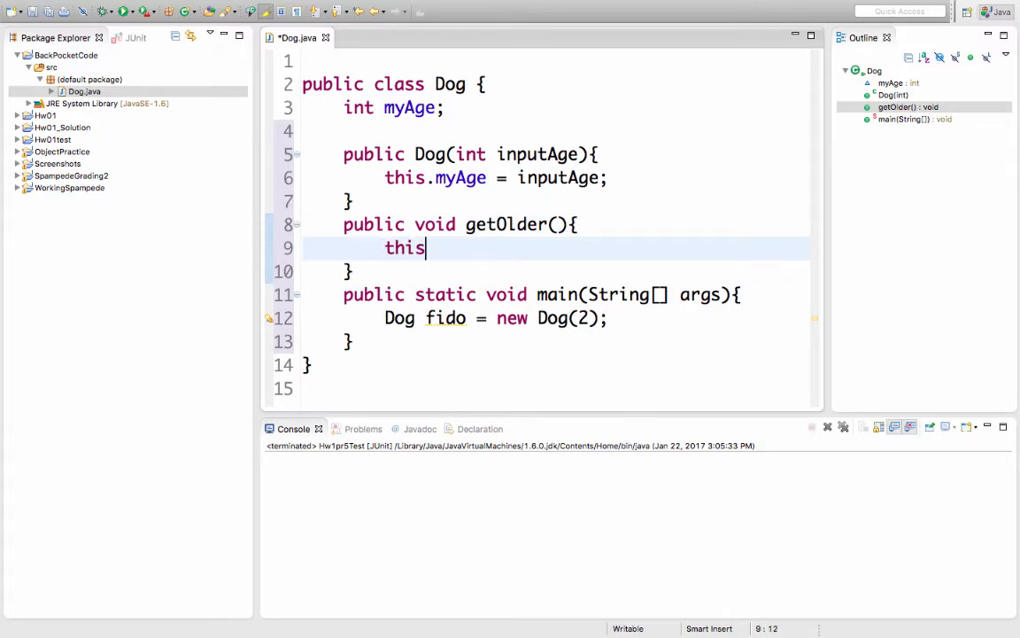
pyautogui.write('.myAge = thi')
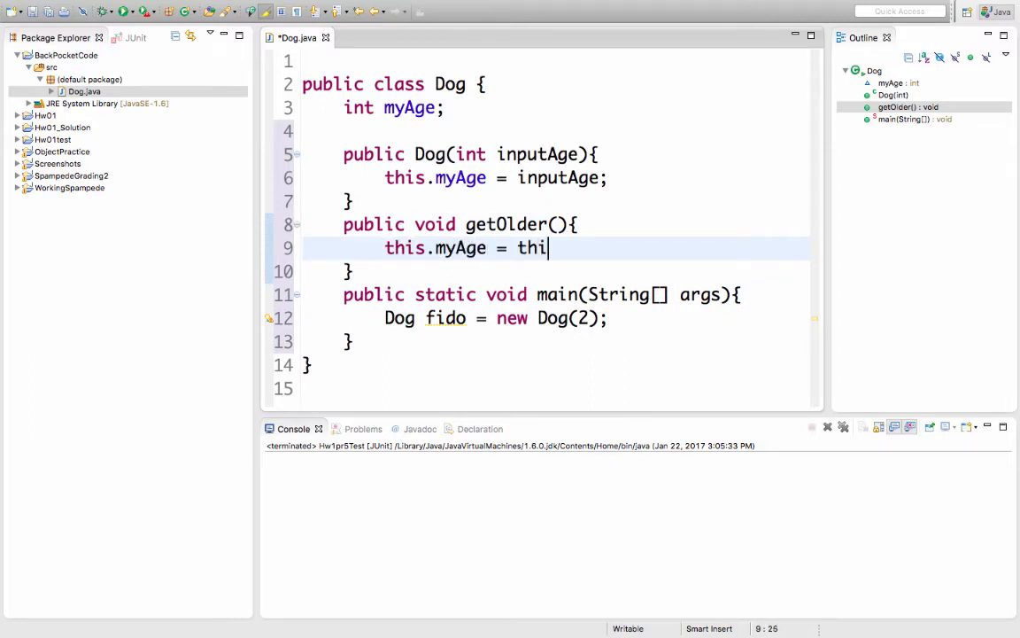
pyautogui.write('s.myAge +')
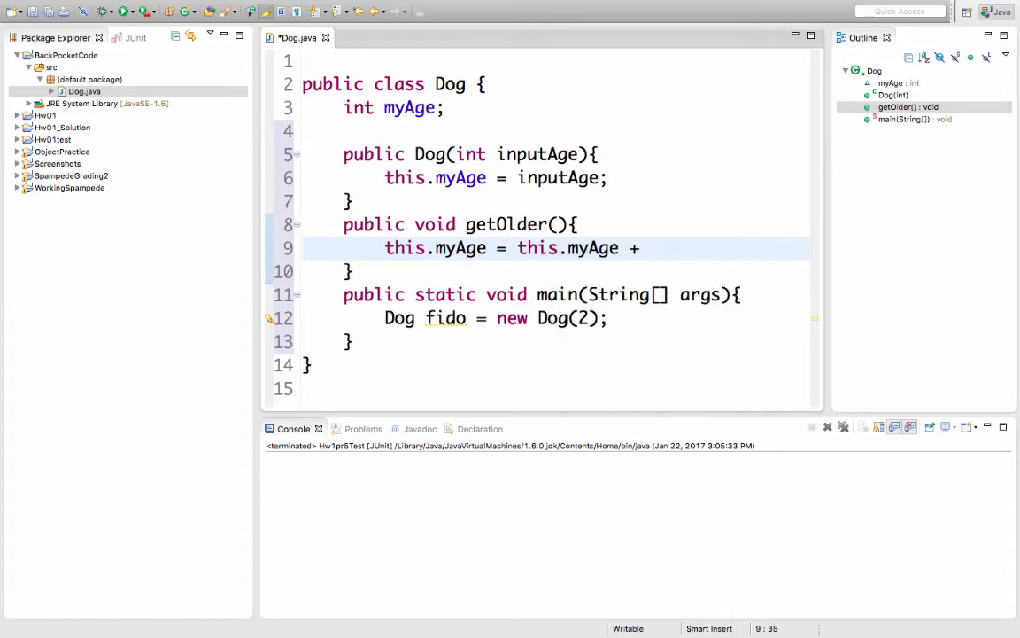
pyautogui.write('1;')
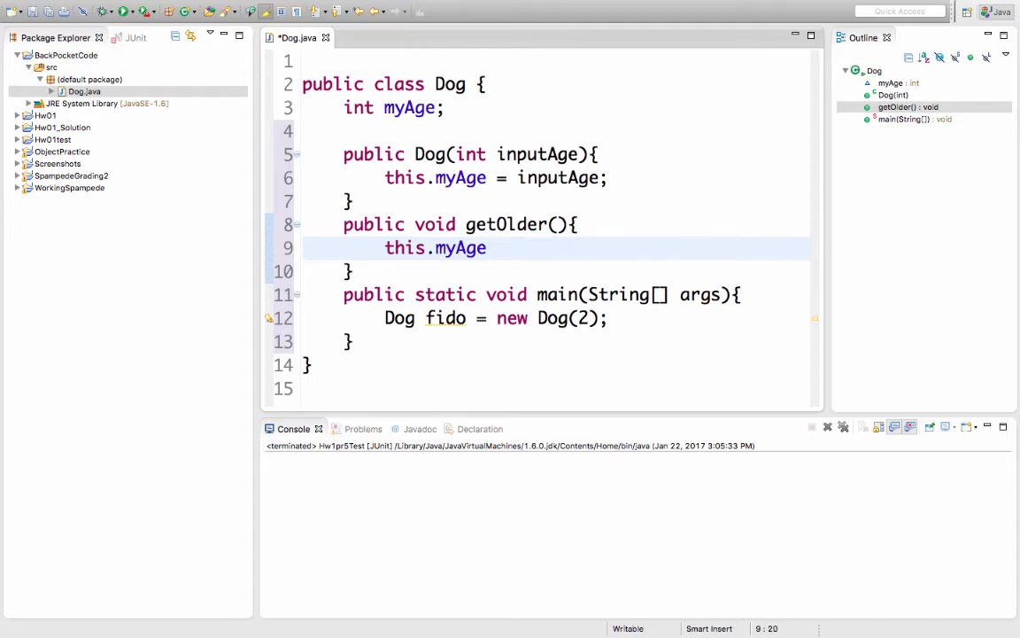
pyautogui.write('++;')
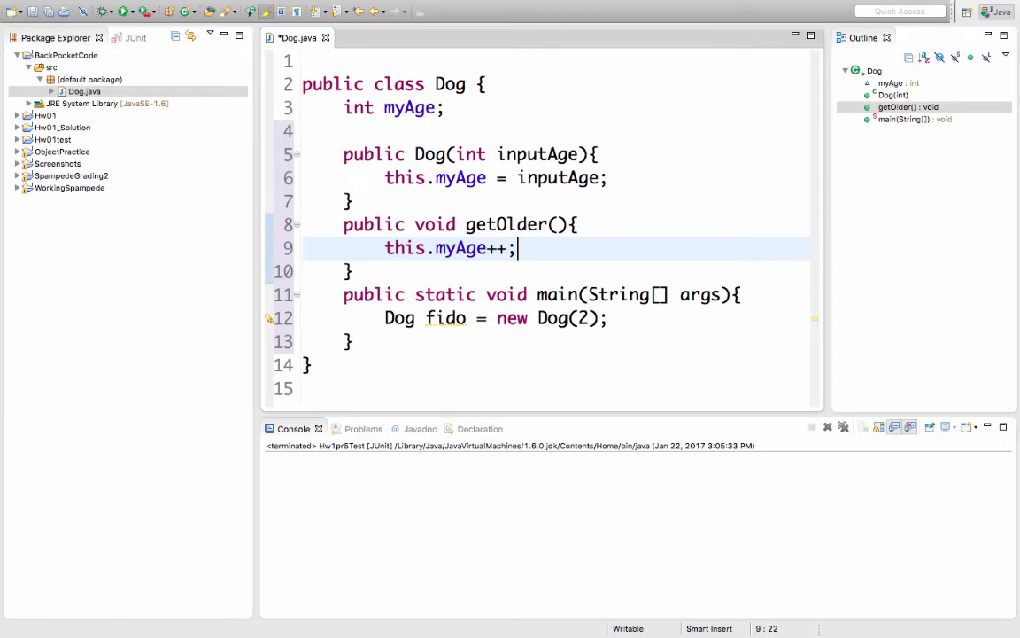
# - Call fido.getOlder(); in main after creating fido
pyautogui.write('fid')
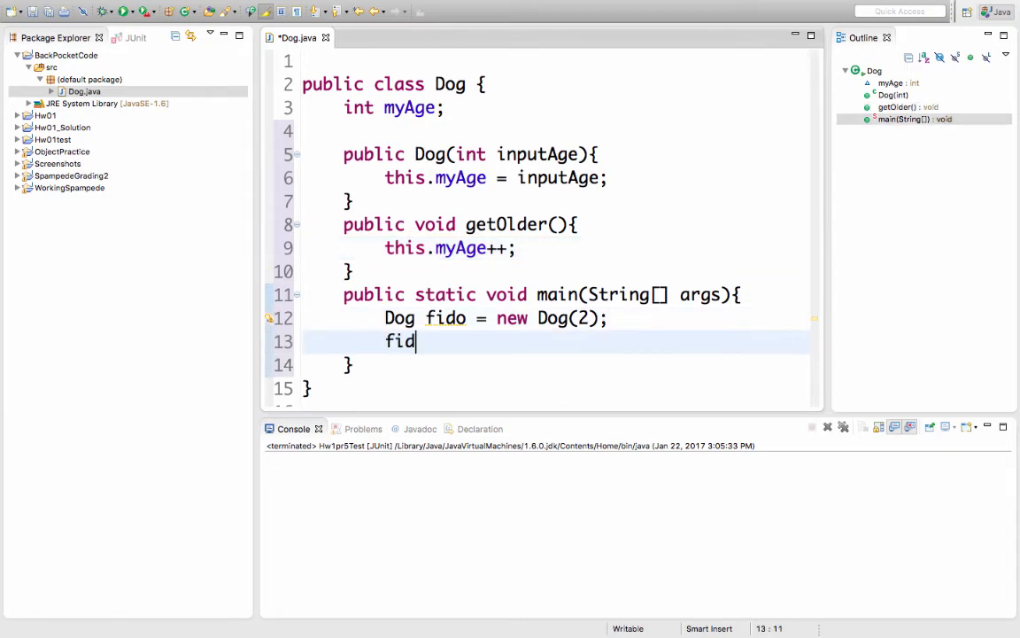
pyautogui.write('o.getOlder();')
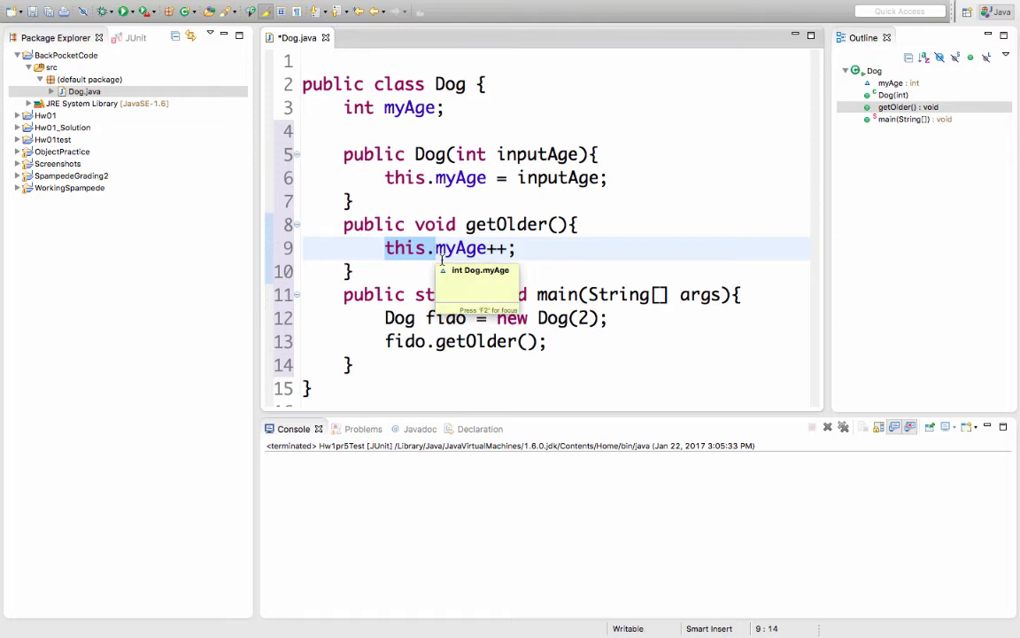
pyautogui.moveTo(447, 319)
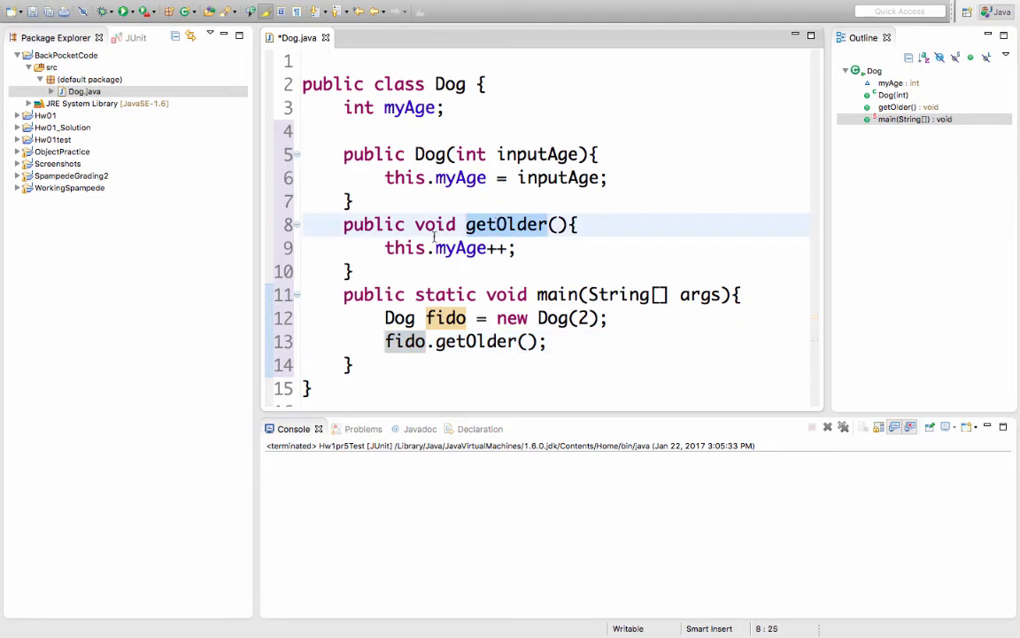
pyautogui.click(404, 248)
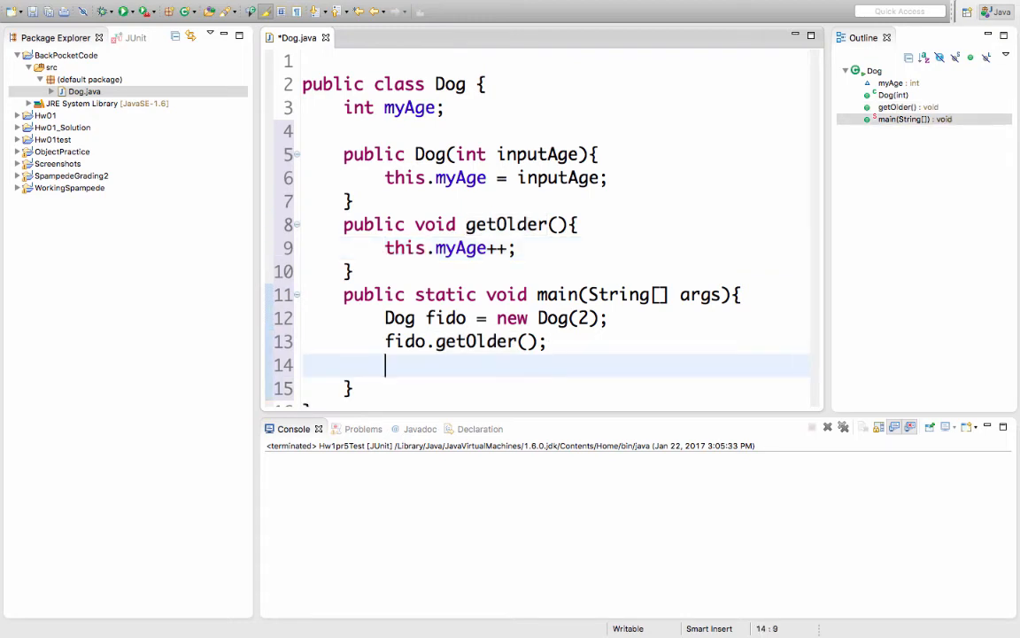
# - Add System.out.println(fido); to main and run it, printing Dog@5e8fce95
pyautogui.write('System.out.println();')
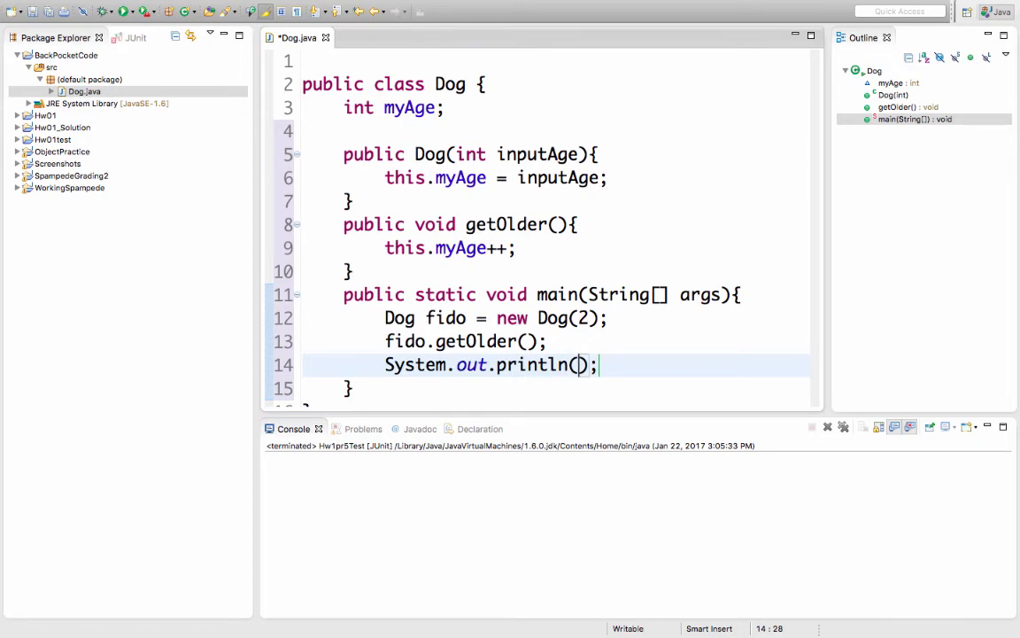
pyautogui.write('fido')
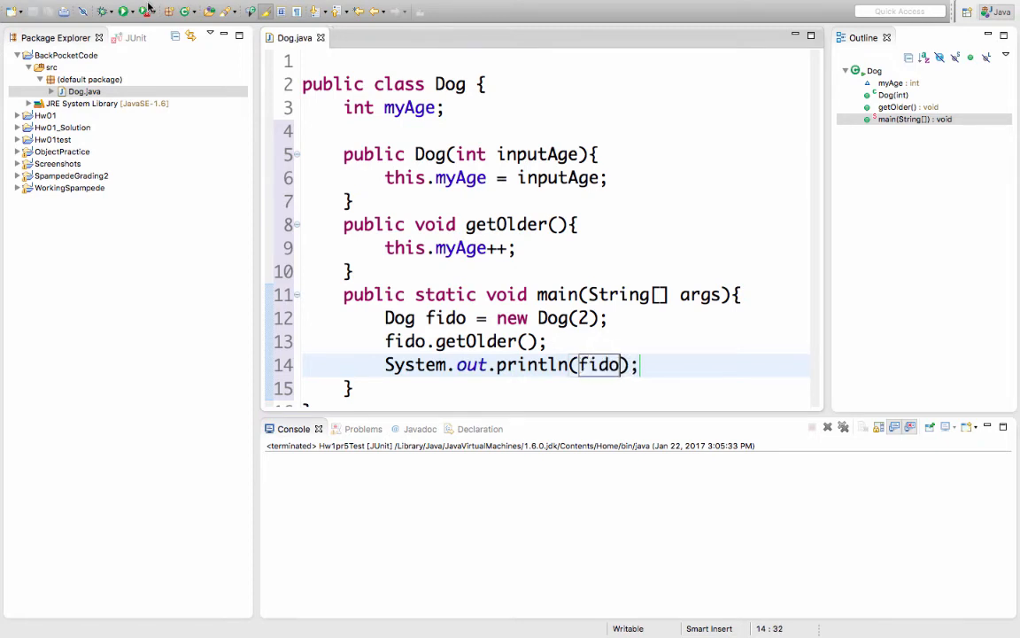
pyautogui.click(125, 11)
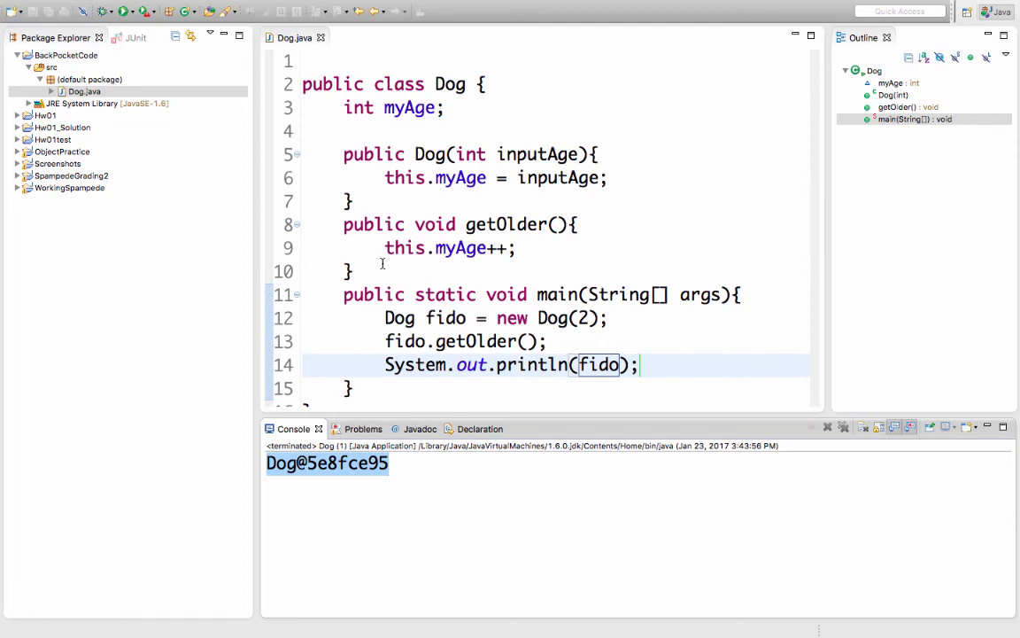
pyautogui.write('publi')
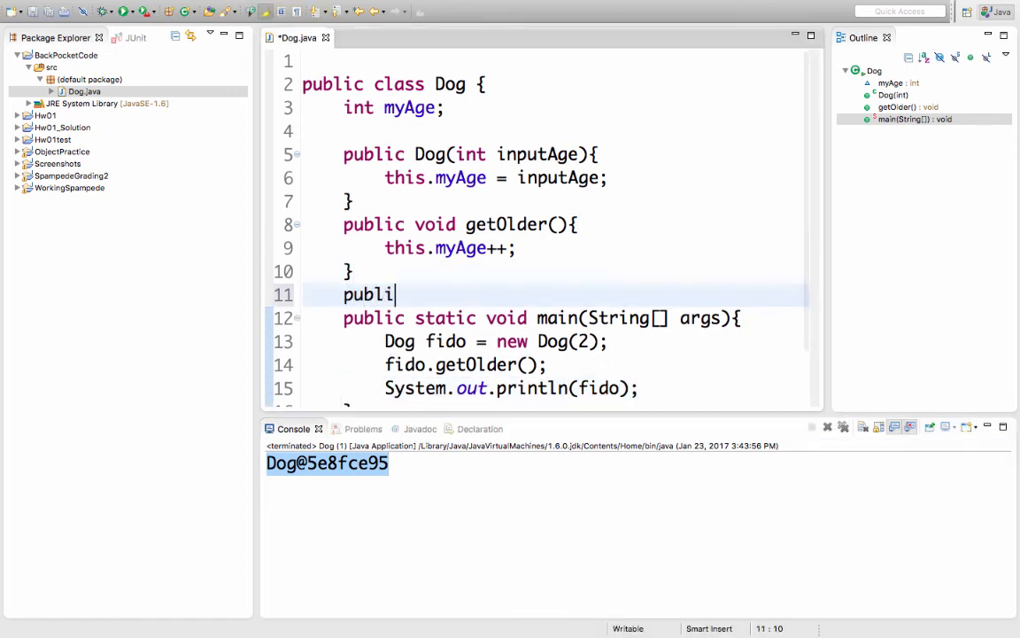
# - Write public String toString() returning "This dog is " + this.myAge + "years old"
pyautogui.write('c String')
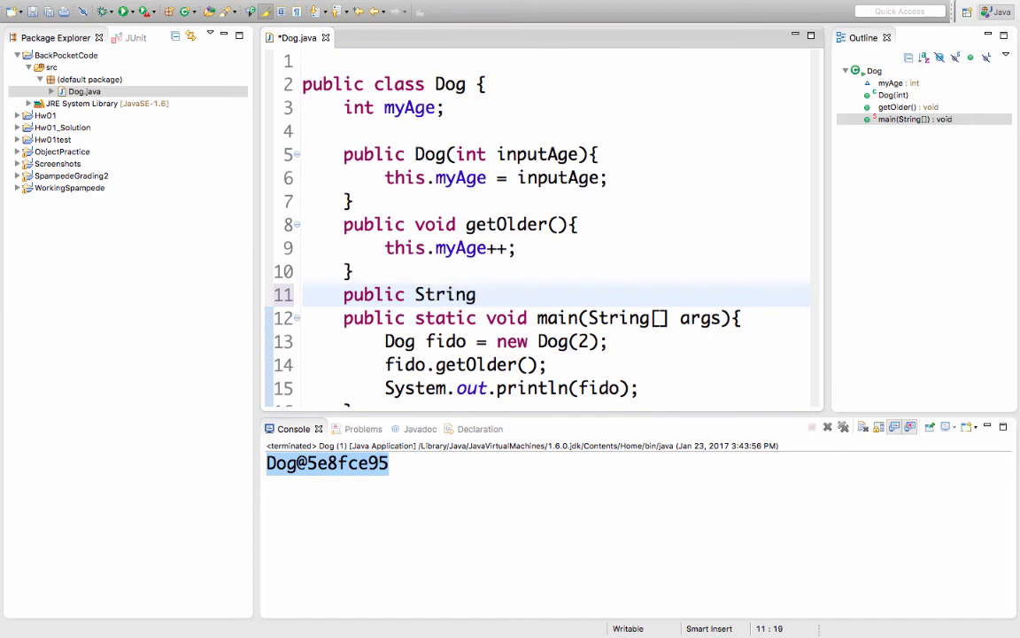
pyautogui.write('toString(){')
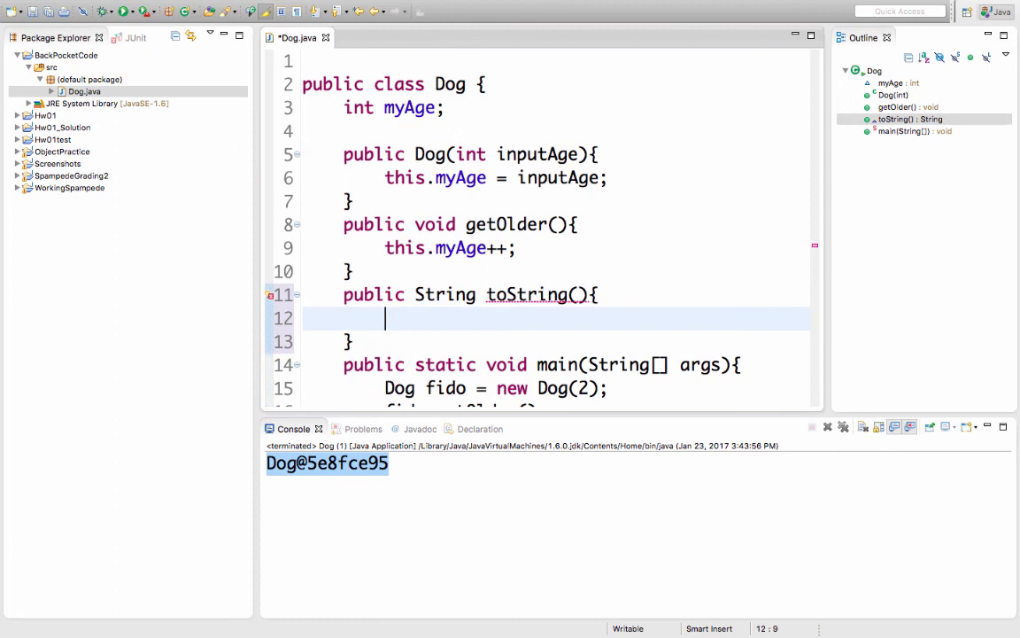
pyautogui.moveTo(383, 266)
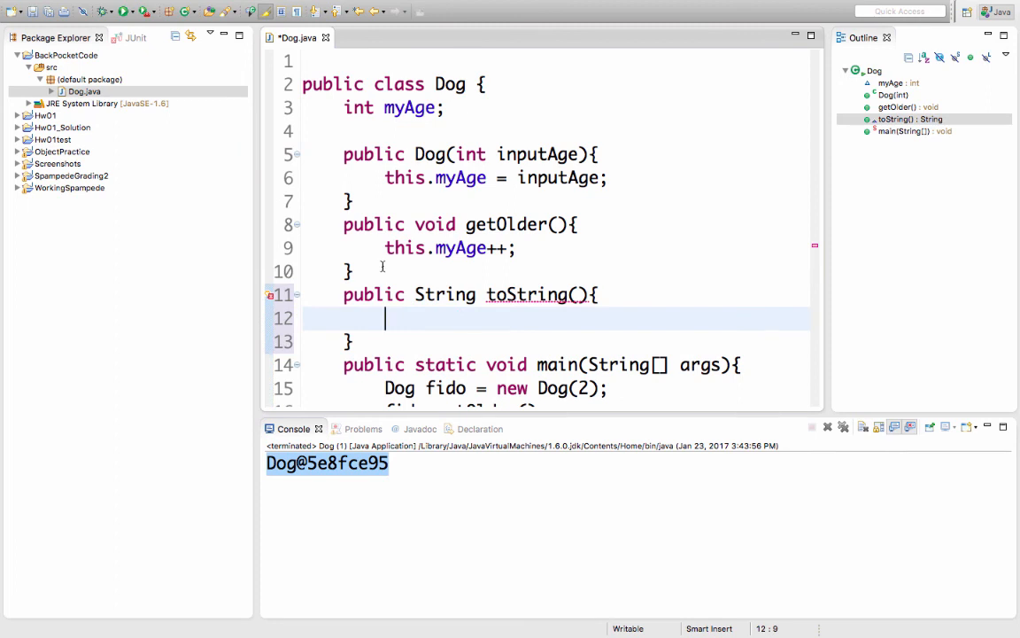
pyautogui.write('return "This dog is " + this.myAge')
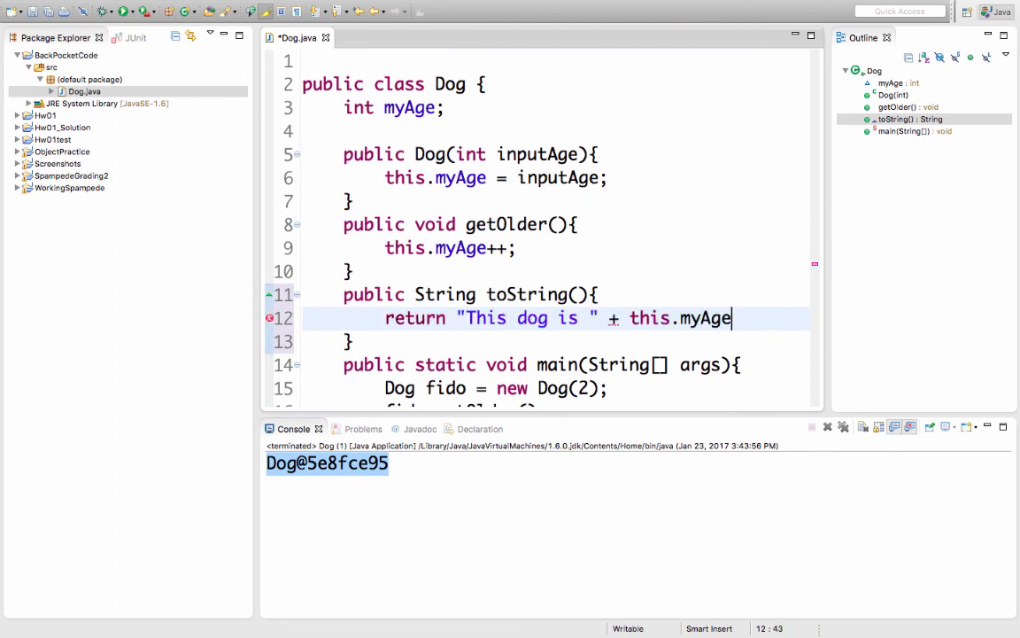
pyautogui.write('+ "years old";')
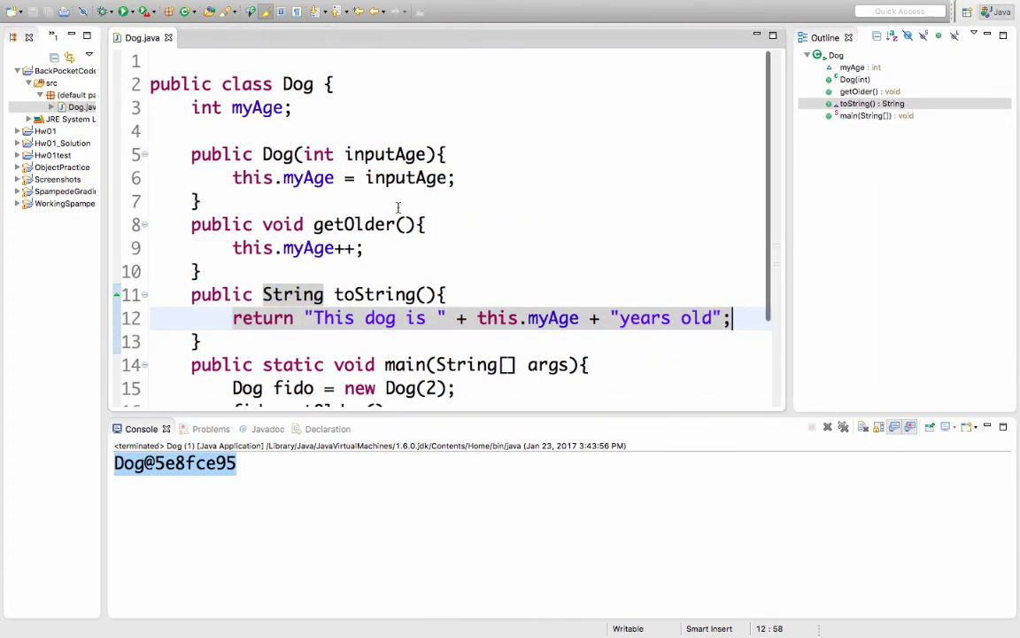
pyautogui.click(450, 294)
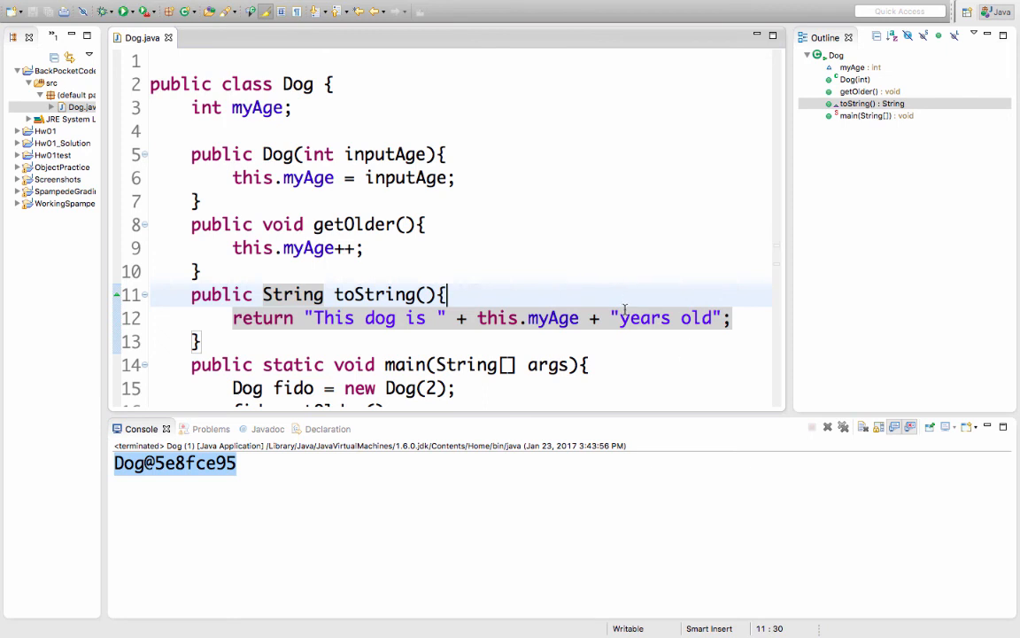